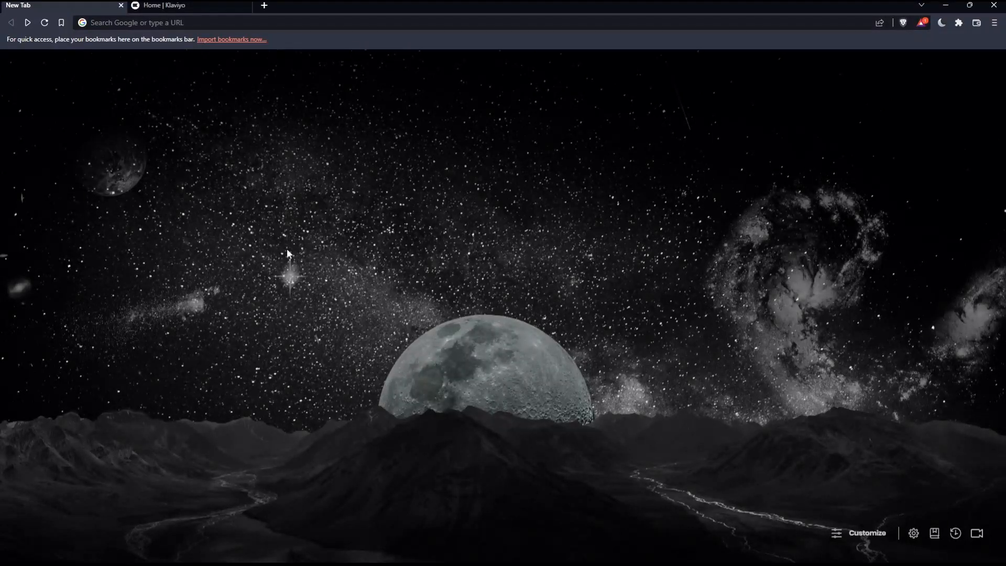
pyautogui.moveTo(282, 248)
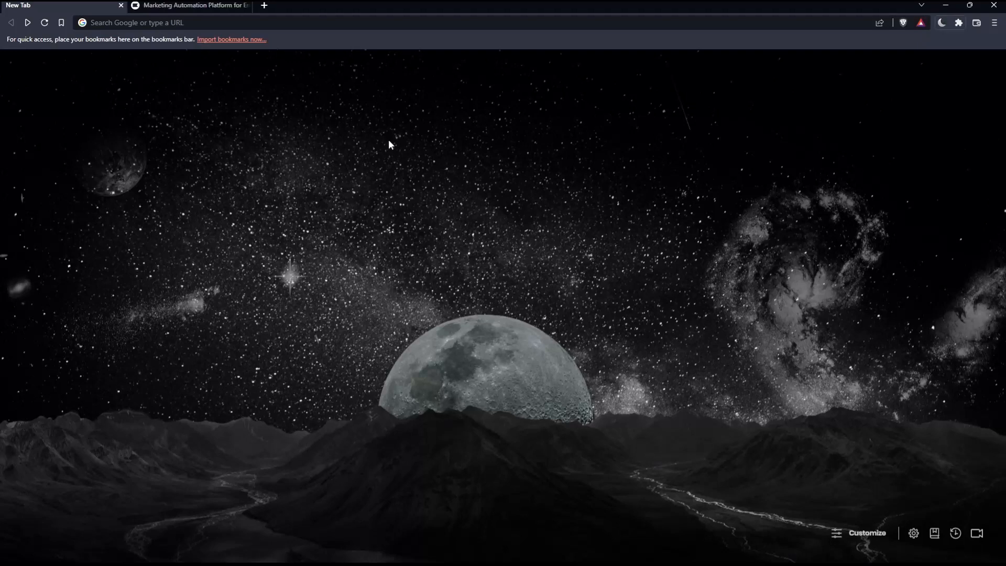
pyautogui.moveTo(338, 214)
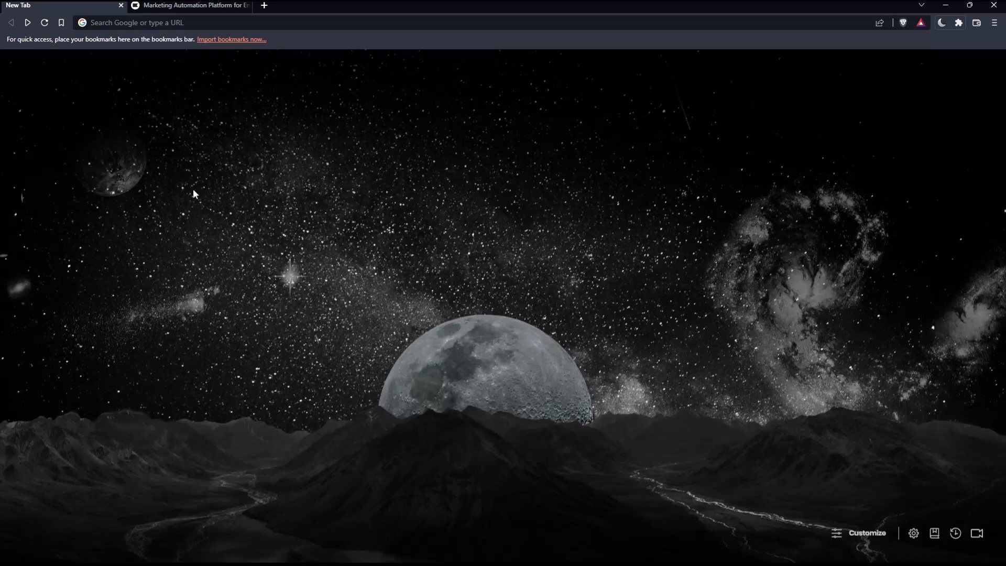
pyautogui.moveTo(219, 243)
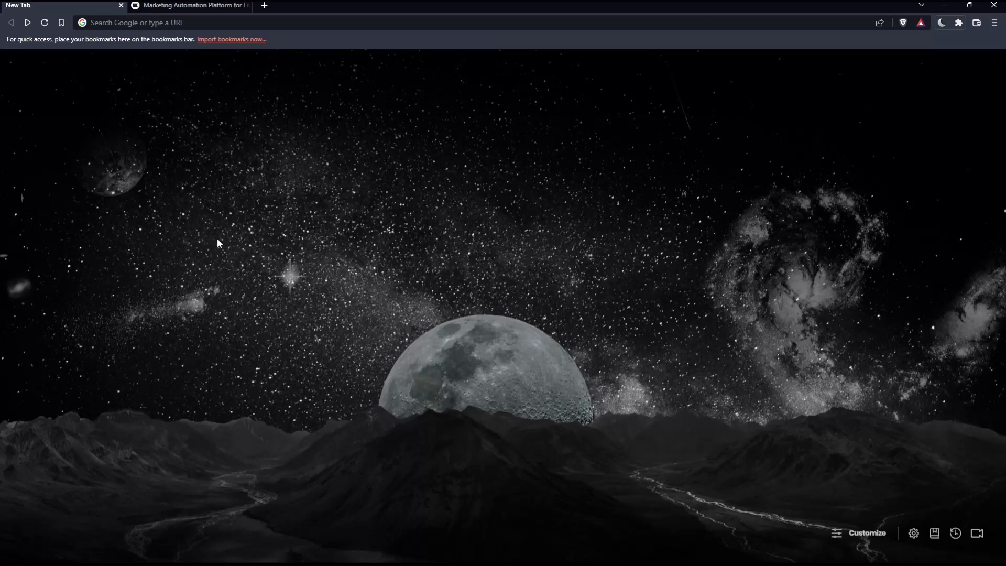
pyautogui.moveTo(316, 306)
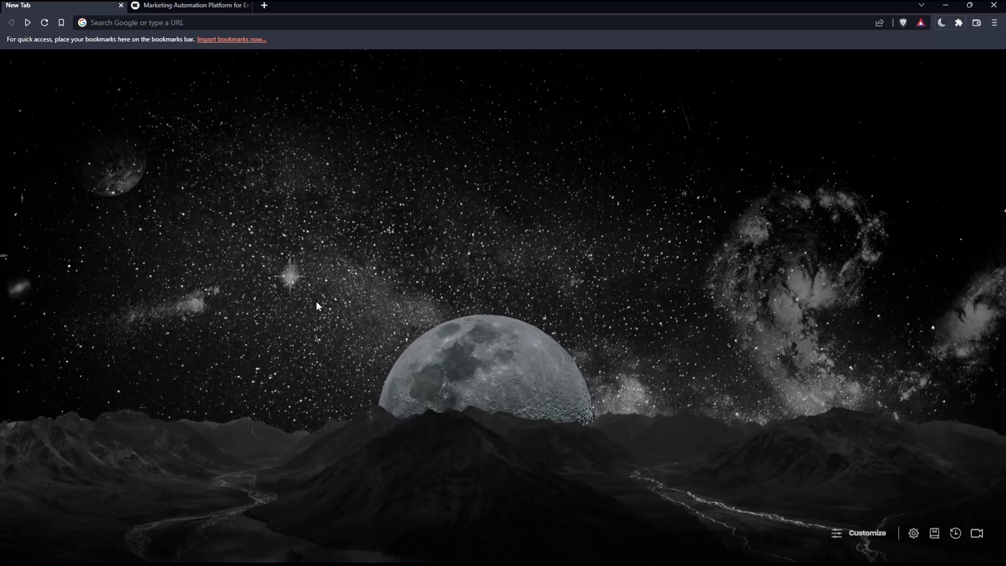
pyautogui.moveTo(77, 11)
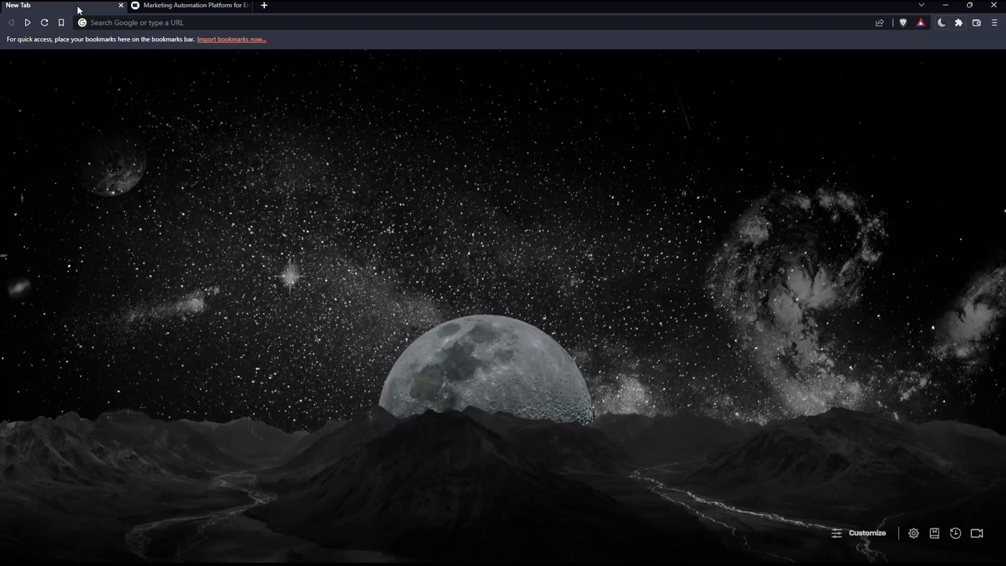
# - Switch the Brave browser to the klaviyo.com home page tab
pyautogui.click(193, 22)
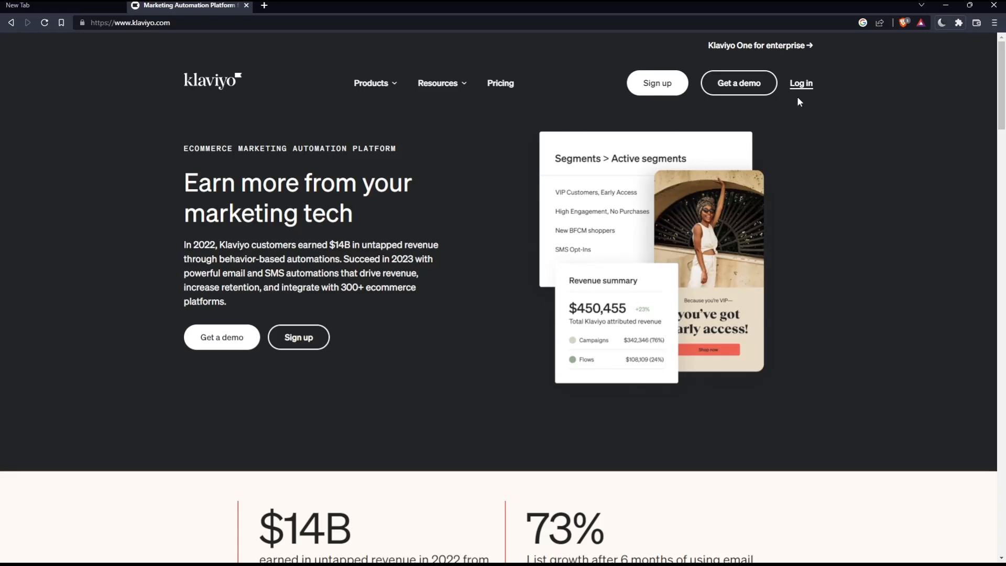
pyautogui.moveTo(776, 121)
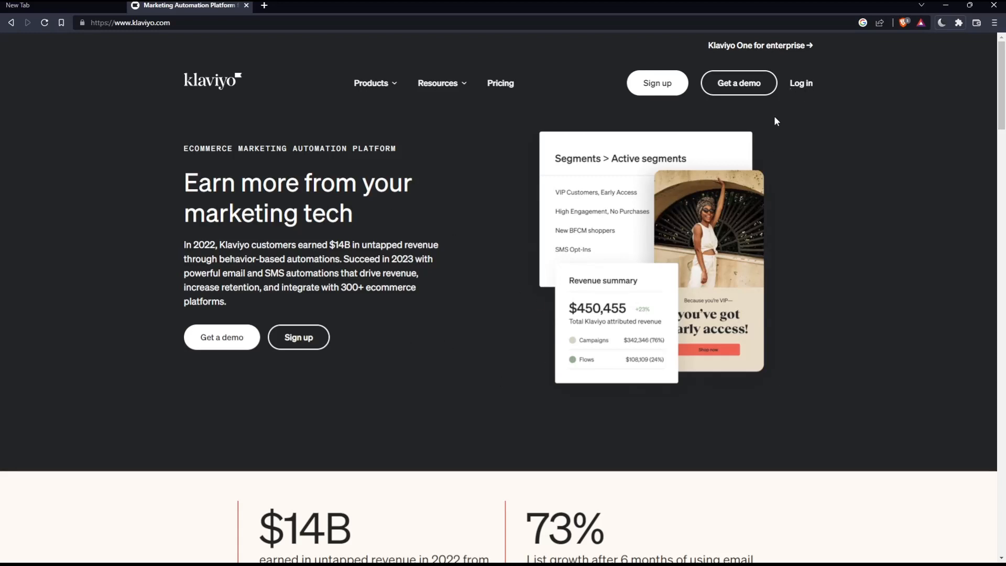
# - Go to Klaviyo's Welcome Back log-in page from the top navigation
pyautogui.click(800, 82)
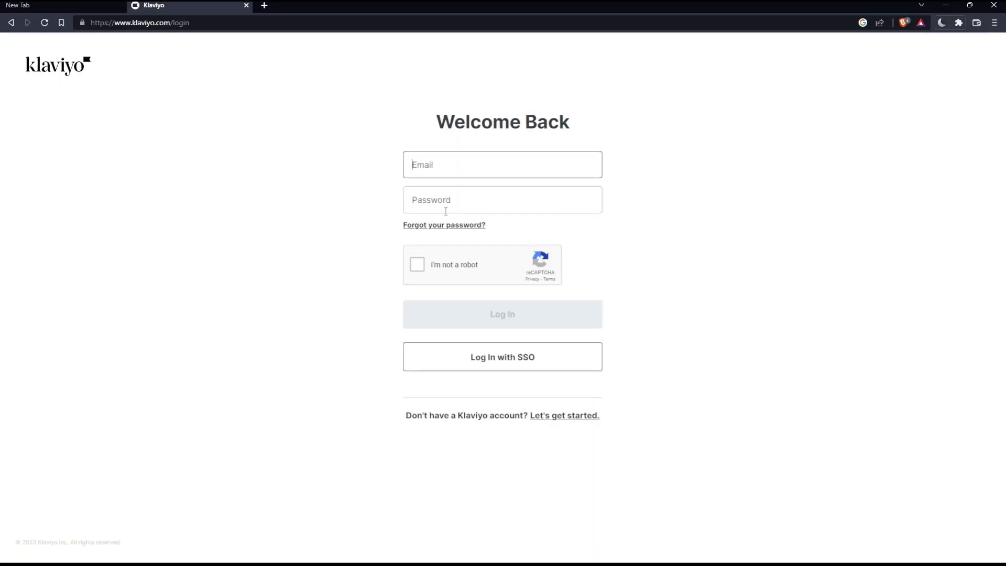
pyautogui.moveTo(206, 312)
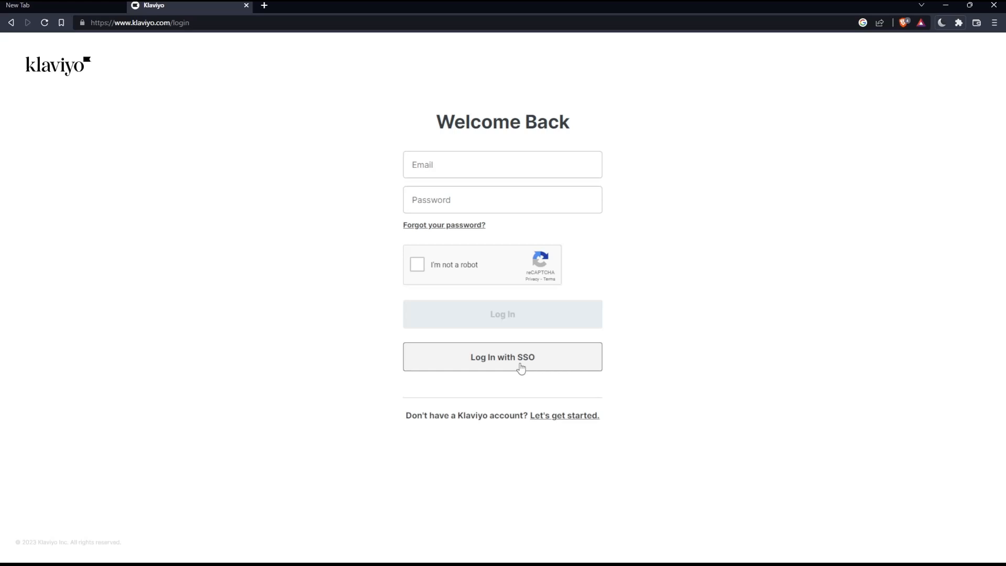
pyautogui.moveTo(560, 423)
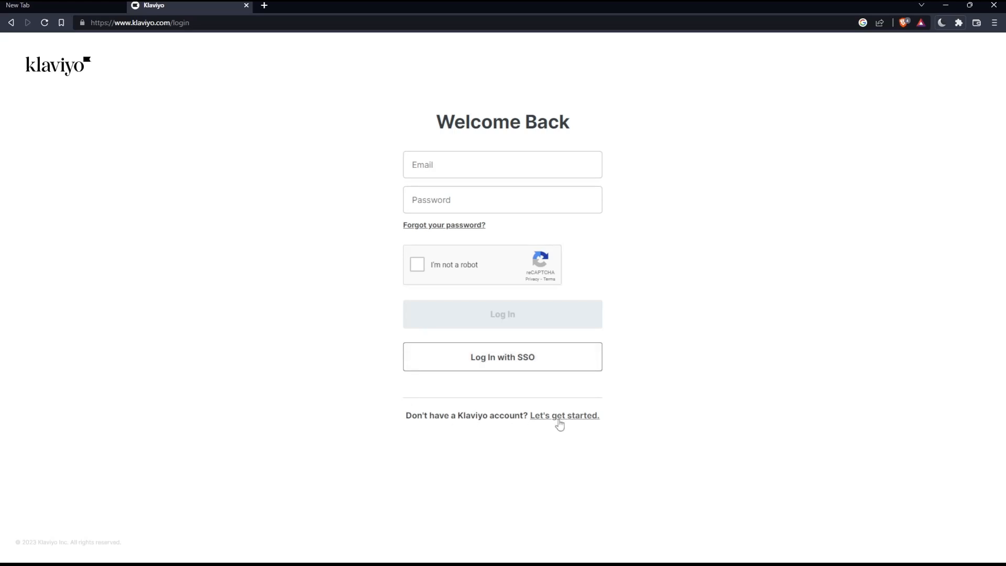
# - Bring up the free-account sign-up form via 'Let's get started' and look it over
pyautogui.click(563, 415)
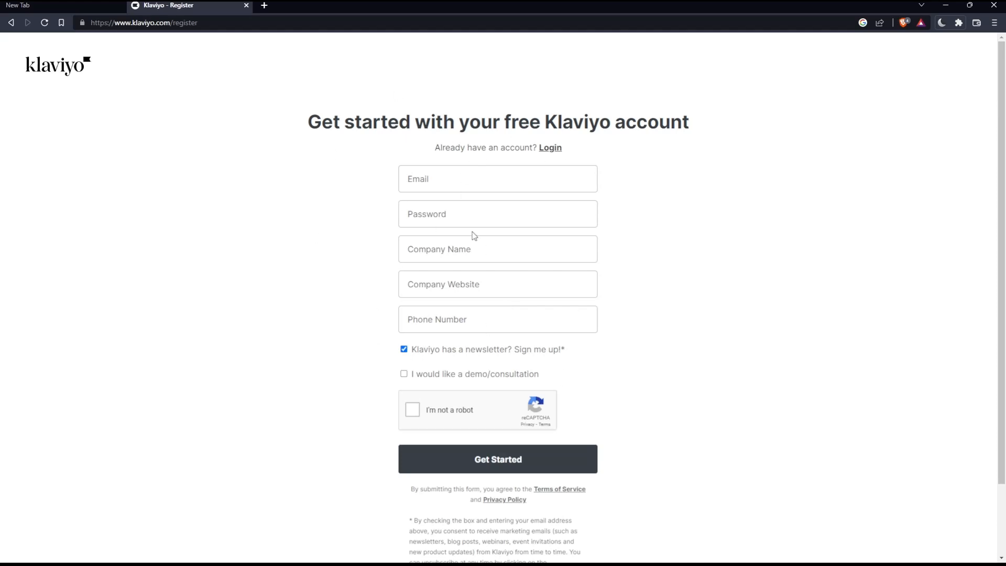
pyautogui.scroll(-3)
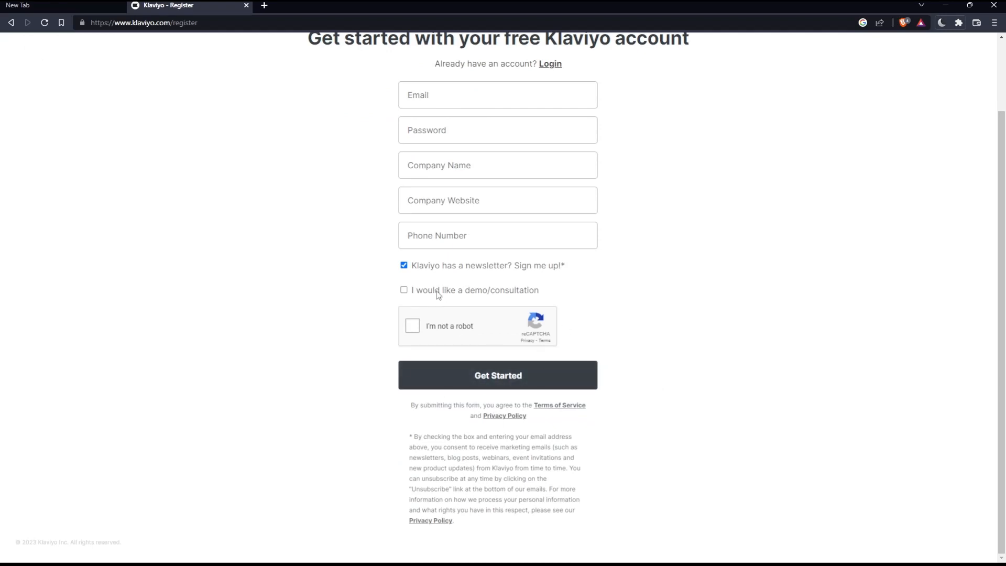
pyautogui.scroll(3)
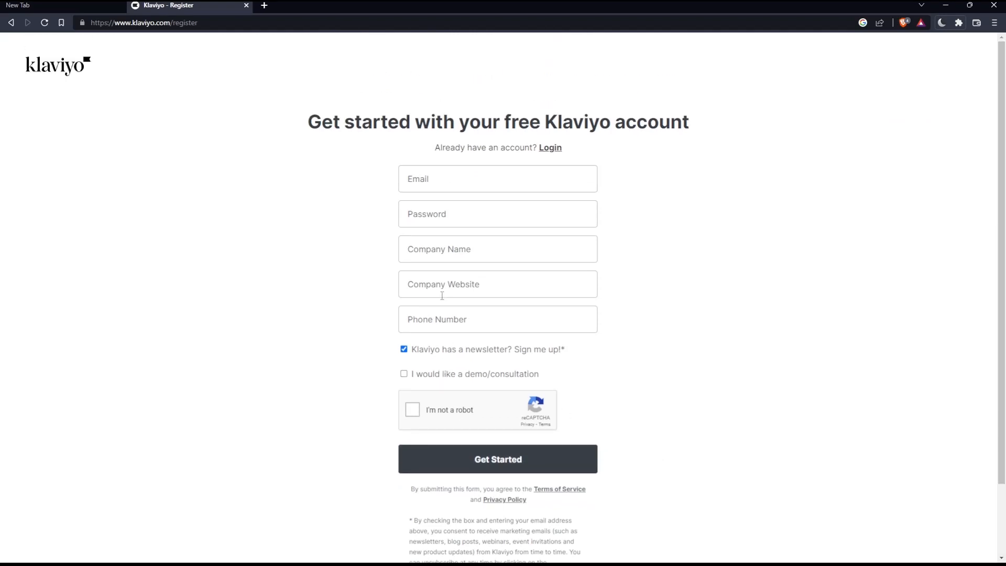
pyautogui.moveTo(322, 270)
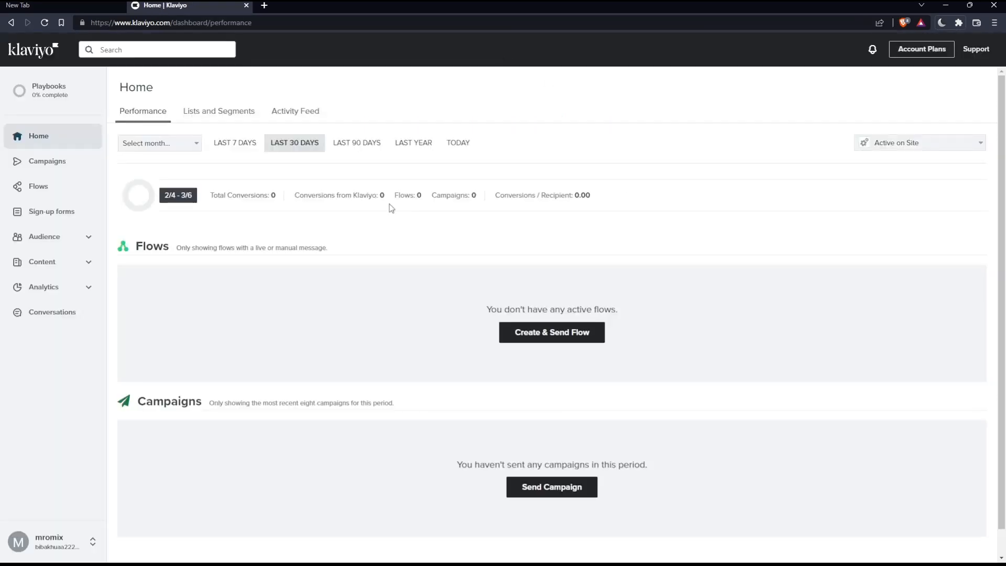
pyautogui.moveTo(477, 119)
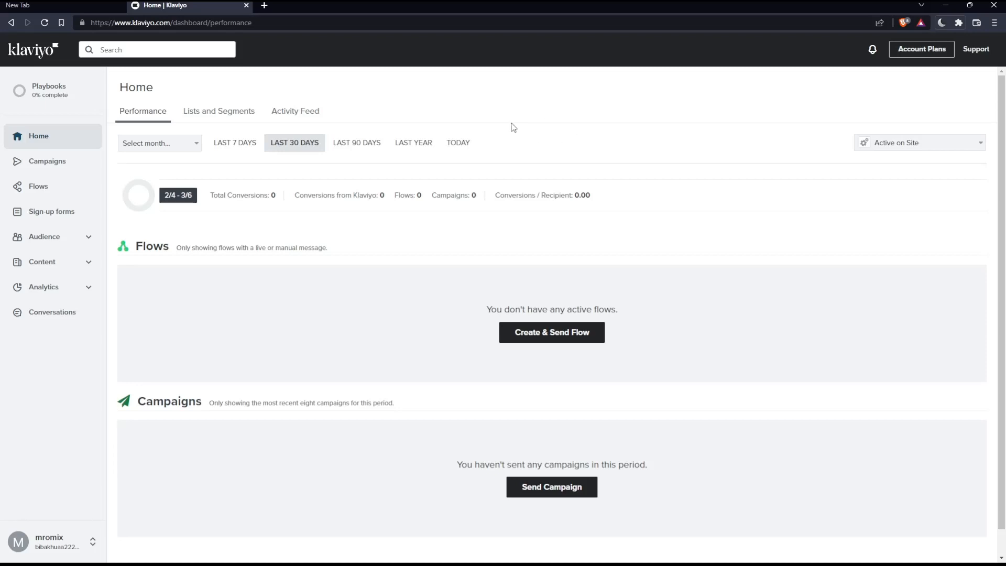
pyautogui.moveTo(540, 106)
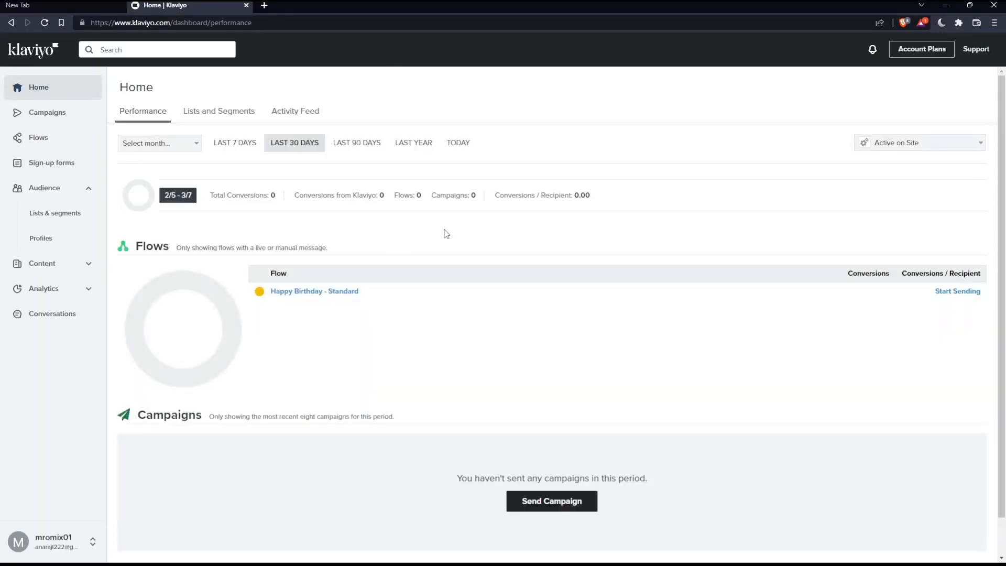
pyautogui.moveTo(534, 227)
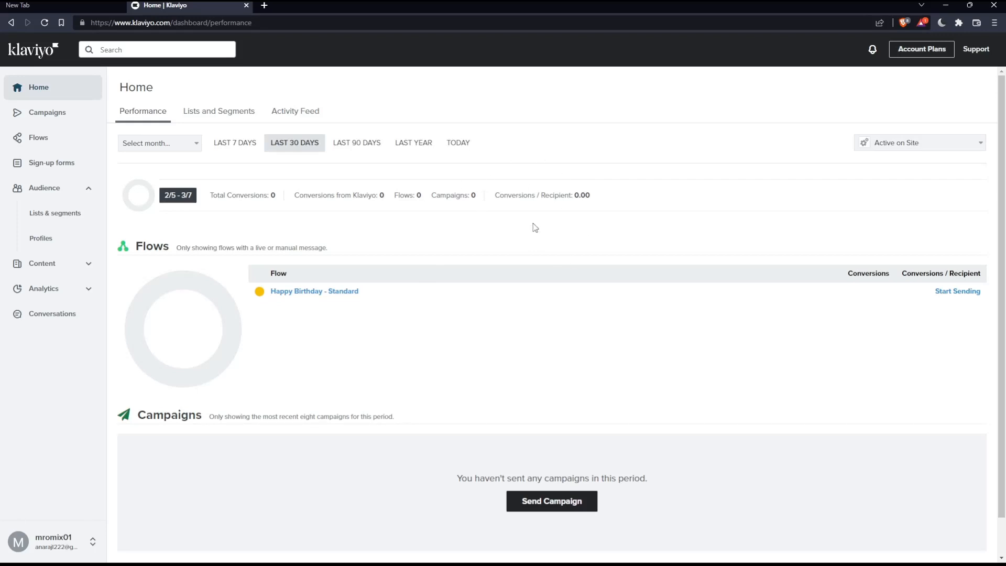
pyautogui.moveTo(572, 185)
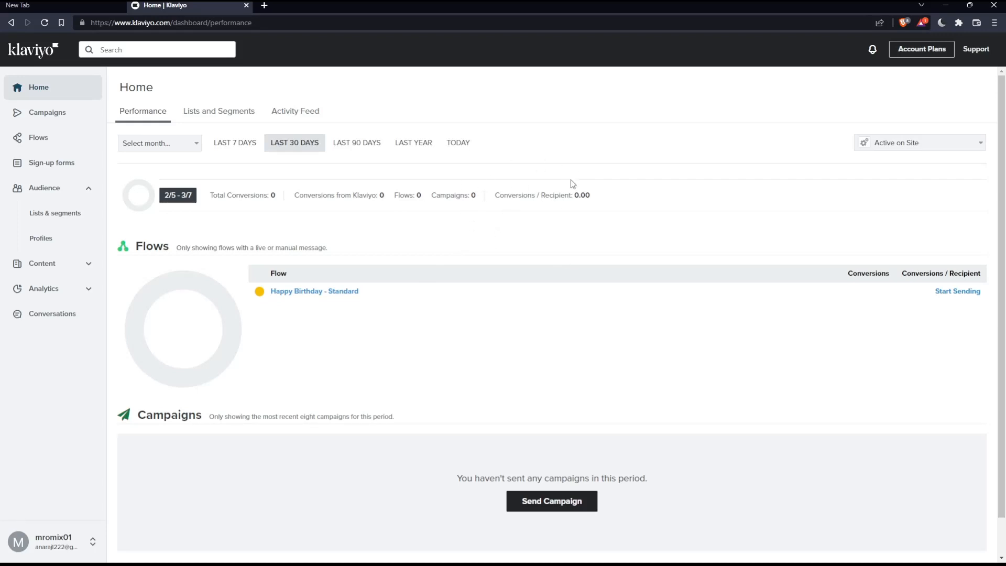
pyautogui.moveTo(545, 150)
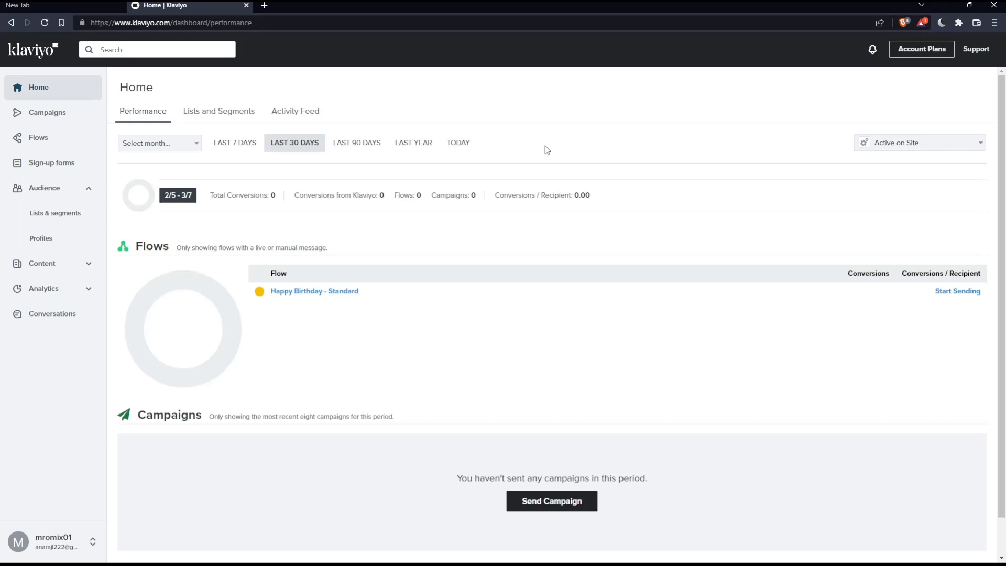
pyautogui.moveTo(175, 302)
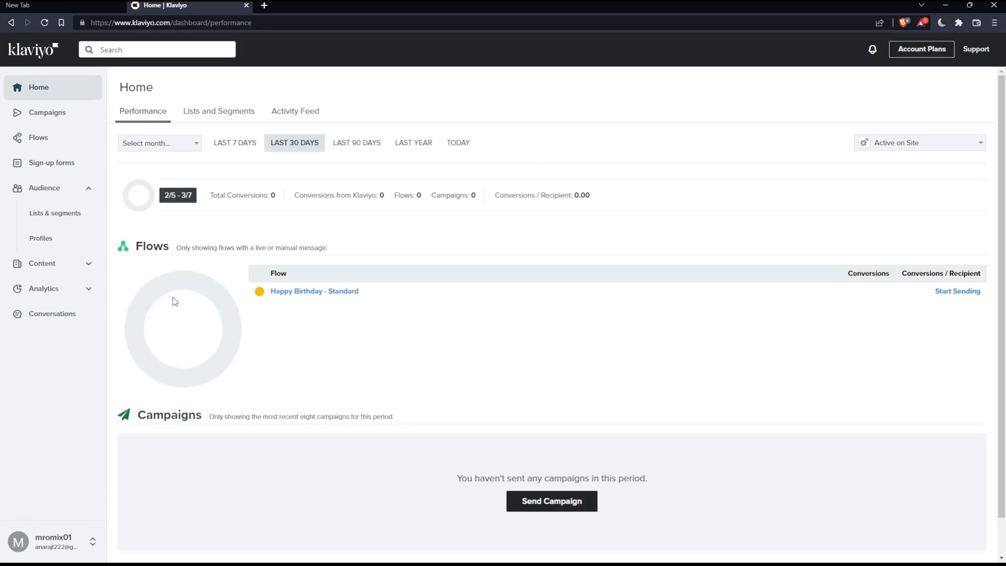
# - Show the SMS Conversations page from the left sidebar
pyautogui.click(53, 314)
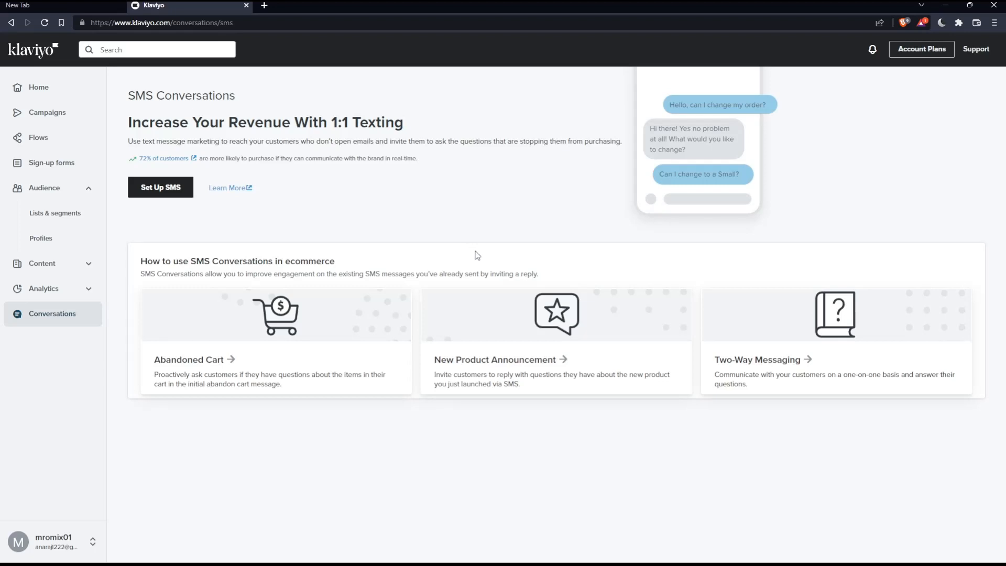
pyautogui.moveTo(446, 316)
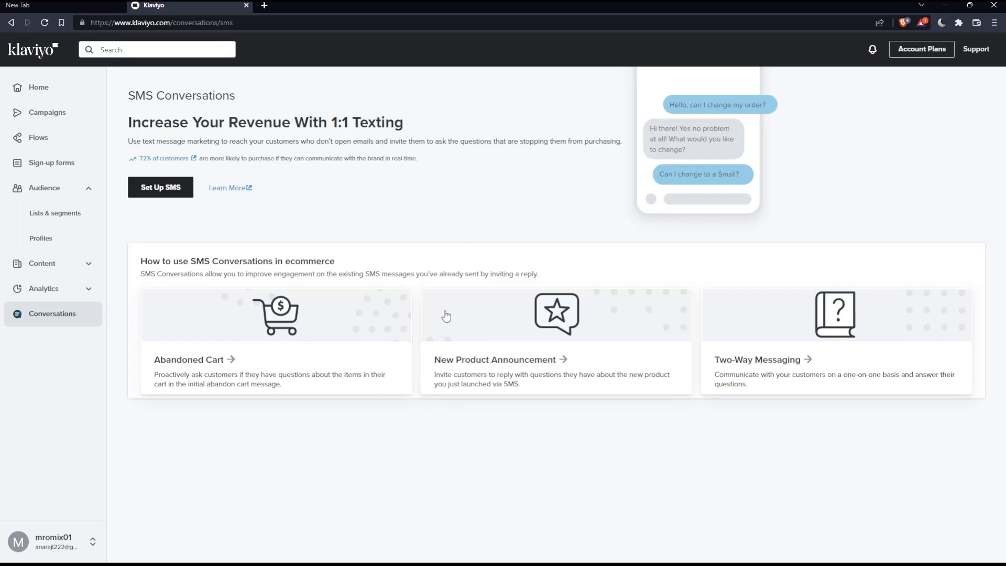
pyautogui.moveTo(478, 255)
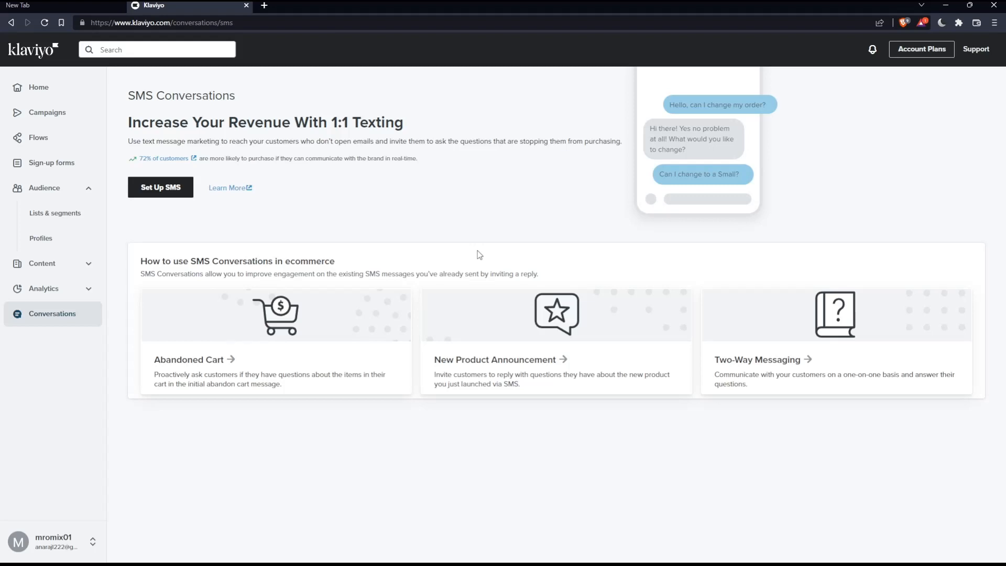
# - From Campaigns, continue the most recent email campaign (subject 'test') to its content step
pyautogui.click(46, 112)
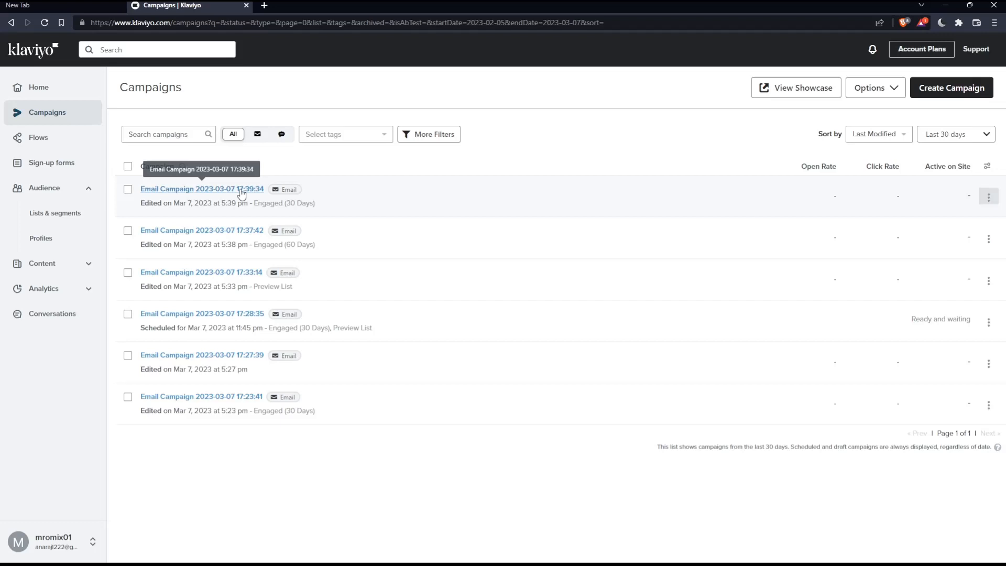
pyautogui.click(201, 189)
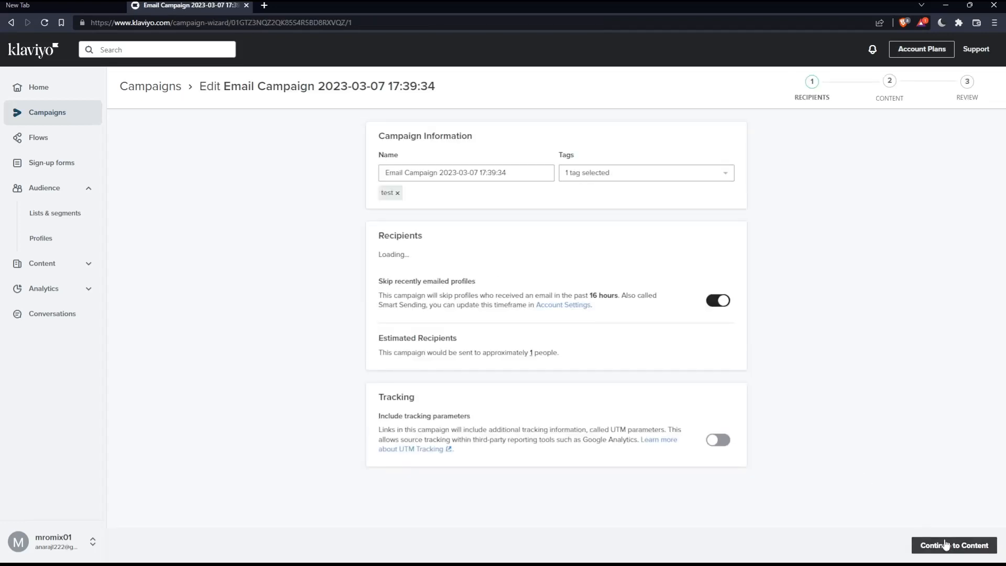
pyautogui.click(953, 545)
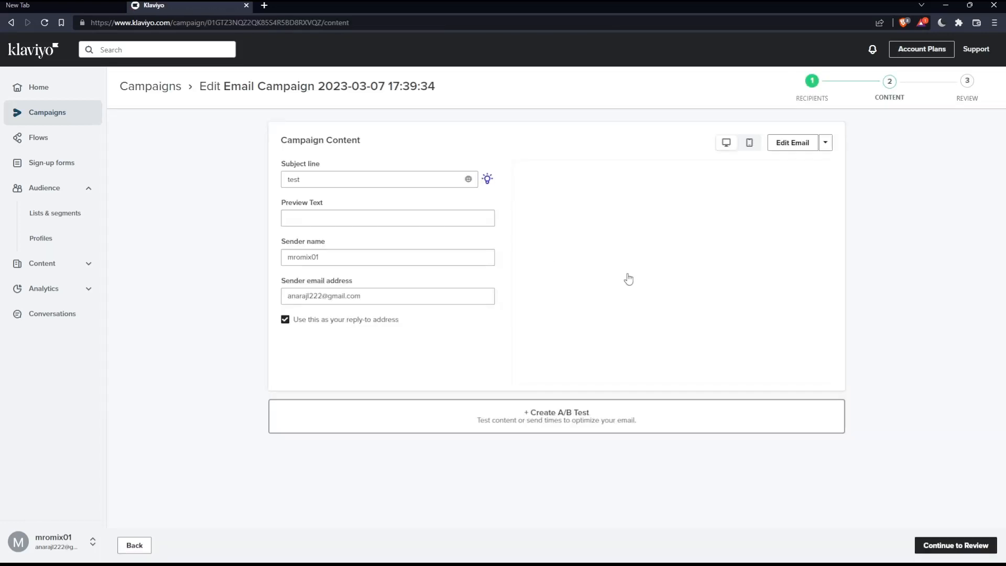
# - Launch the email design editor for the St. Patrick's Day campaign via 'Edit Email'
pyautogui.click(792, 143)
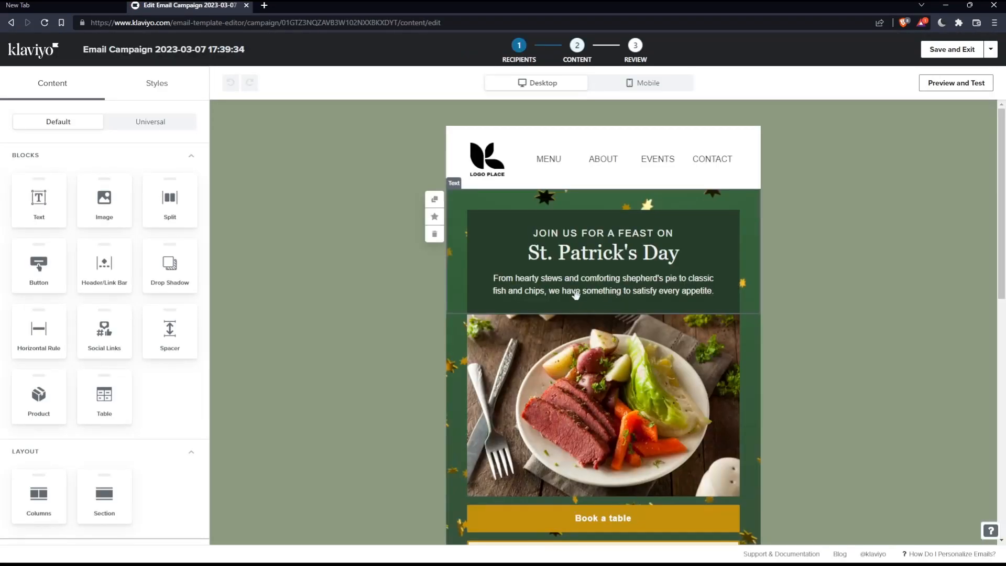
pyautogui.moveTo(39, 395)
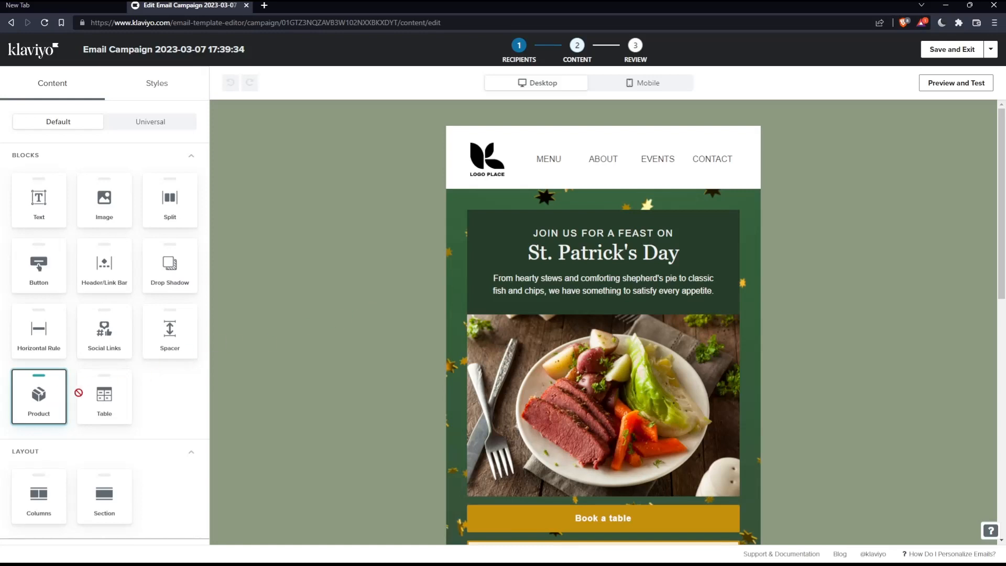
pyautogui.moveTo(48, 399)
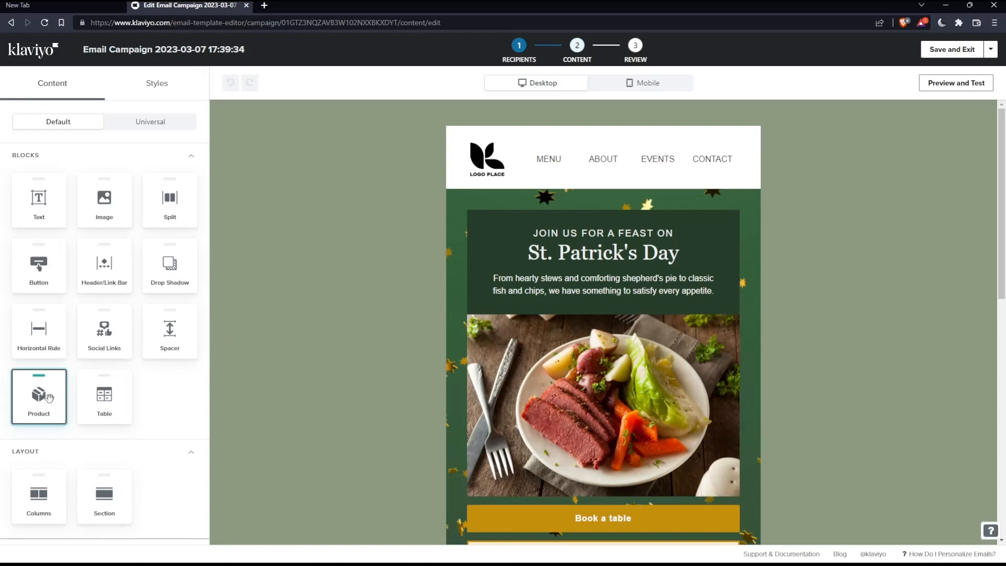